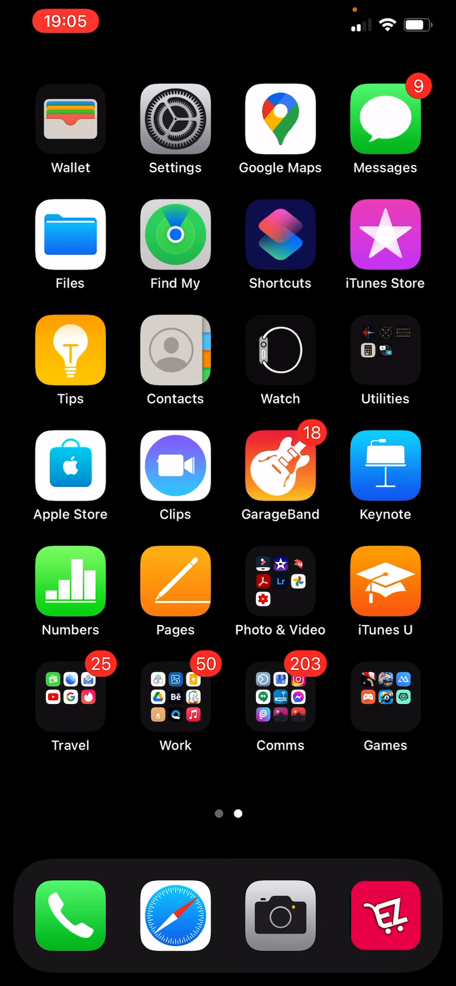
- Go into iPhone Settings and bring up YouTube's app page with its access permissions
scroll("left", 3)
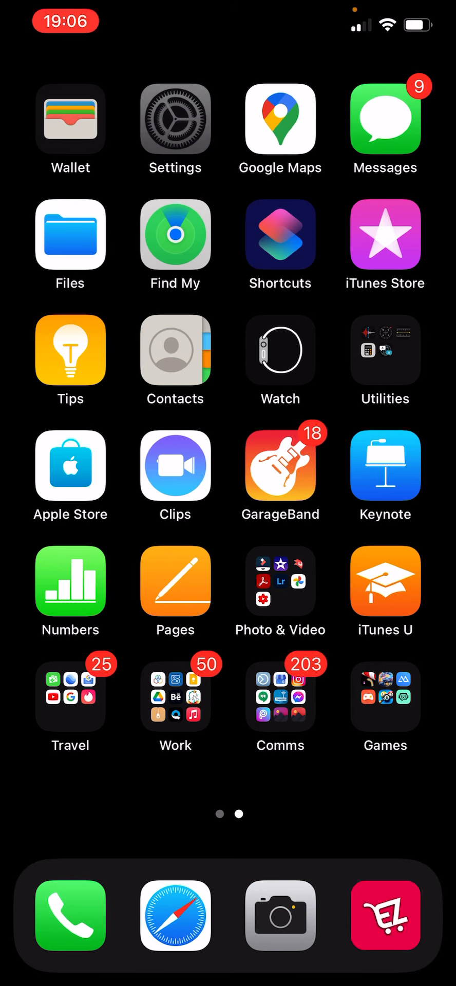
left_click(175, 119)
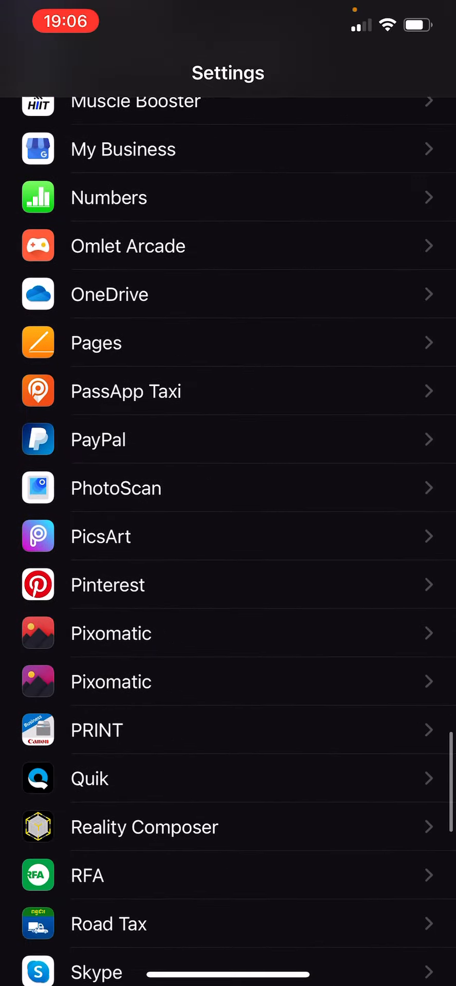
scroll("down", 3)
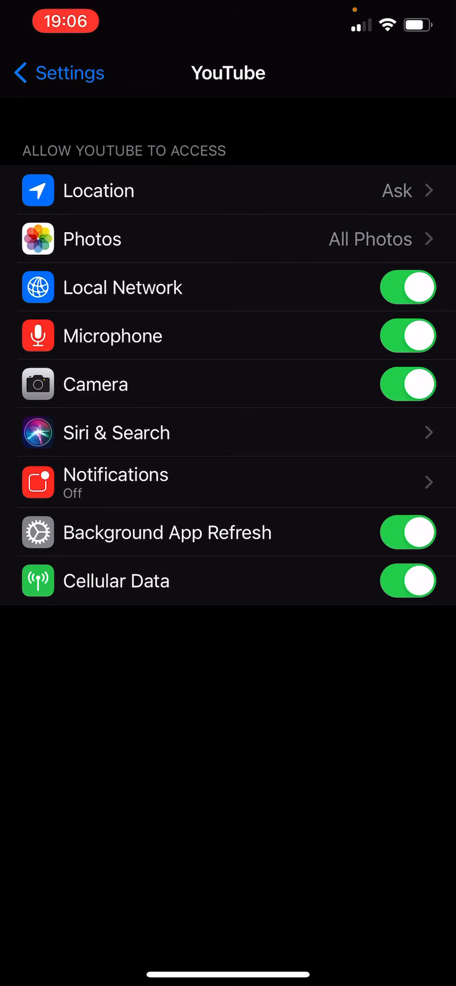
- Show YouTube's notification settings with Allow Notifications on, Sounds and Badges off
left_click(116, 483)
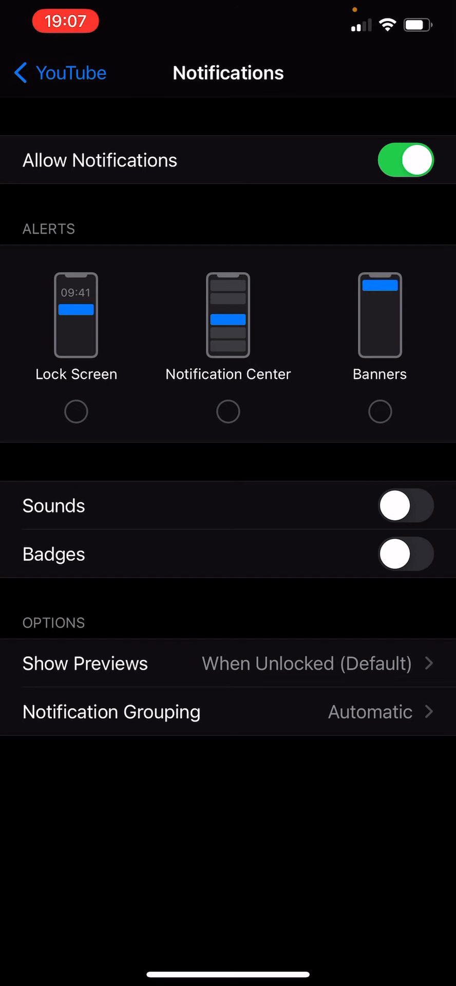
- Turn YouTube's Allow Notifications off so its app page lists Notifications as Off
left_click(51, 73)
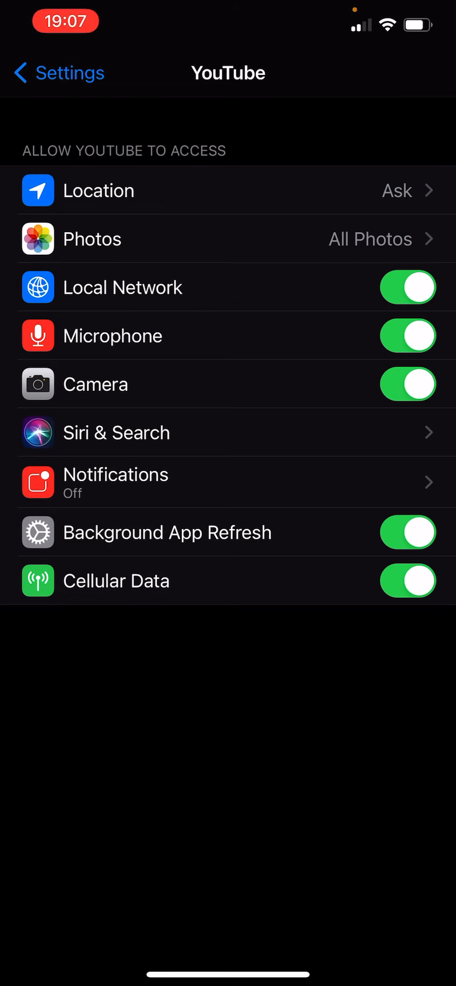
- Disable YouTube's Camera access and return to the main Settings app list
left_click(408, 384)
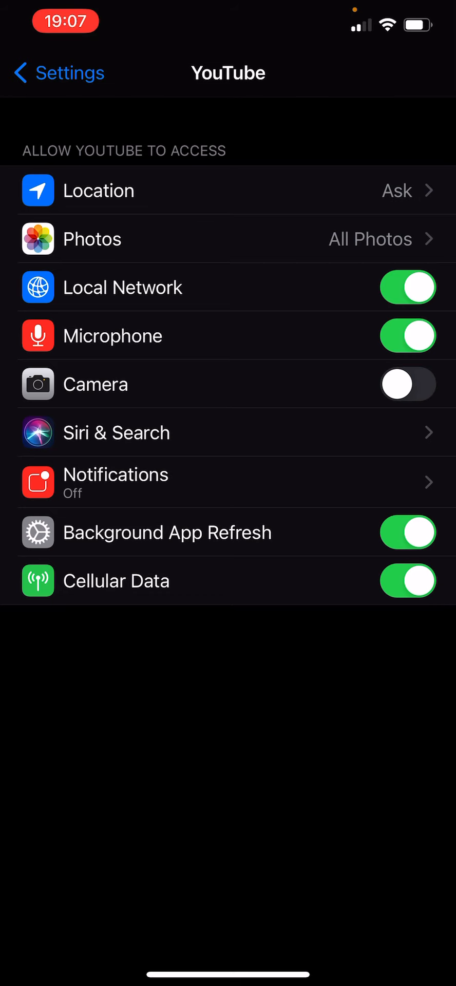
left_click(408, 335)
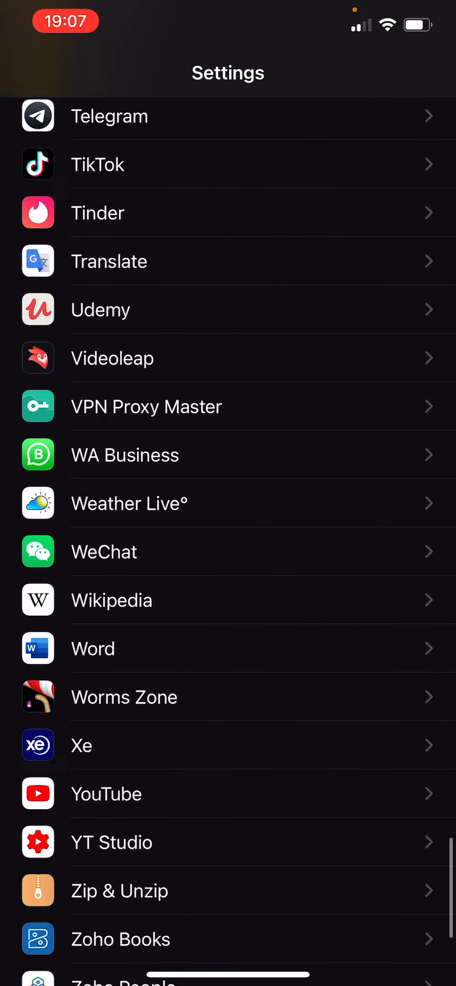
scroll("down", 3)
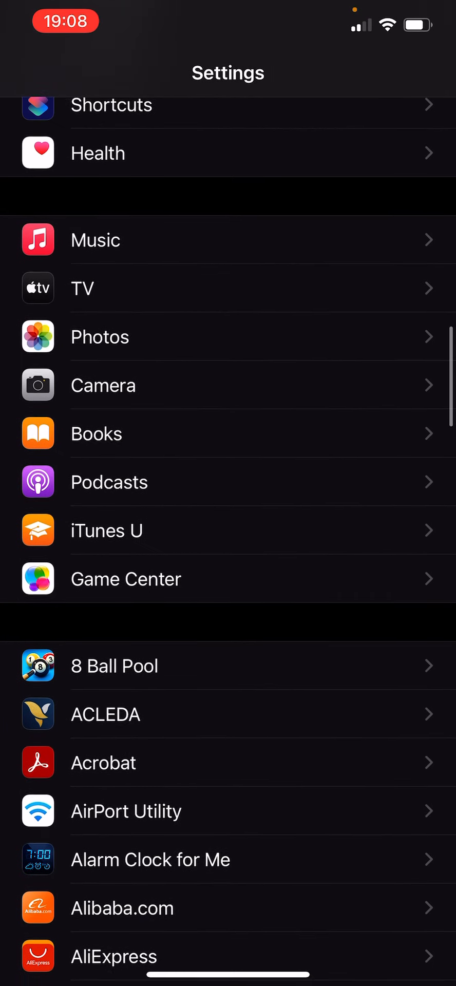
scroll("down", 3)
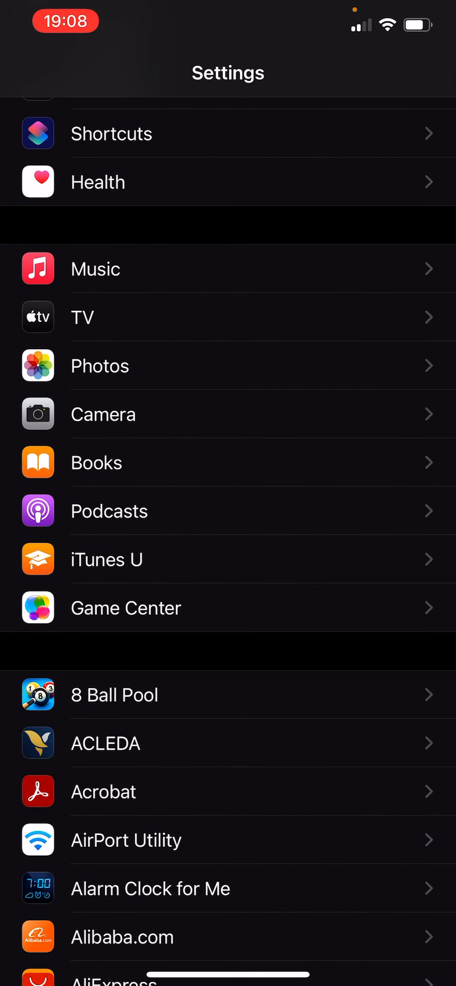